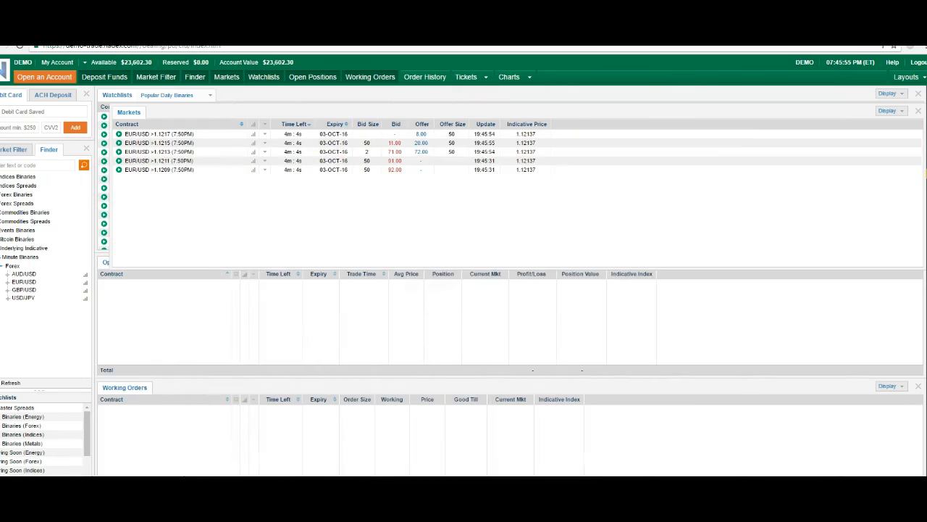
Load the AUD/USD daily binaries from the Forex finder into the Markets list.
{"action": "left_click", "coordinate": [23, 274]}
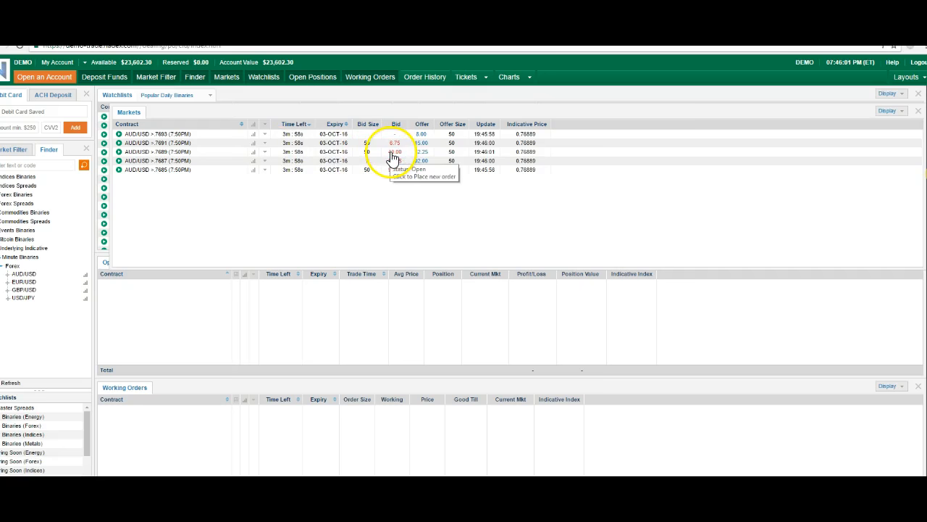
Sell an AUD/USD binary contract from its bid price via the order ticket.
{"action": "left_click", "coordinate": [395, 152]}
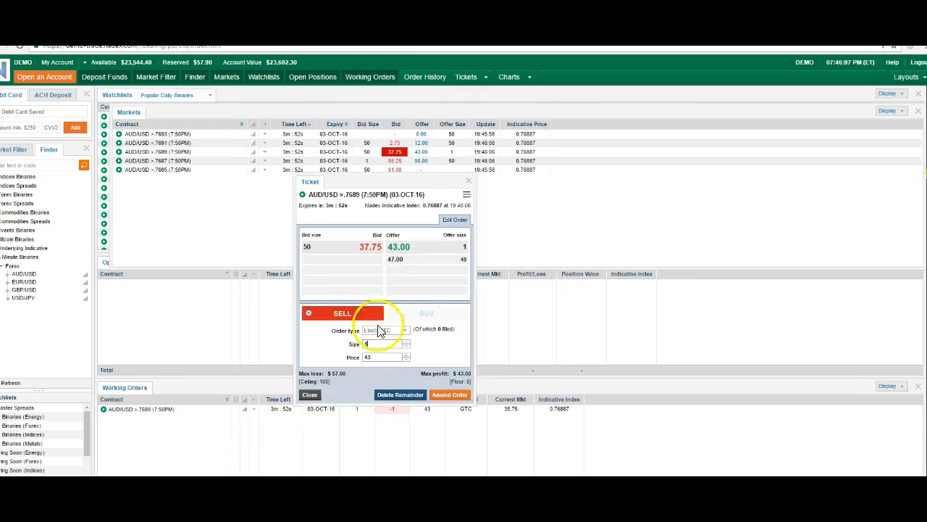
{"action": "left_click", "coordinate": [449, 394]}
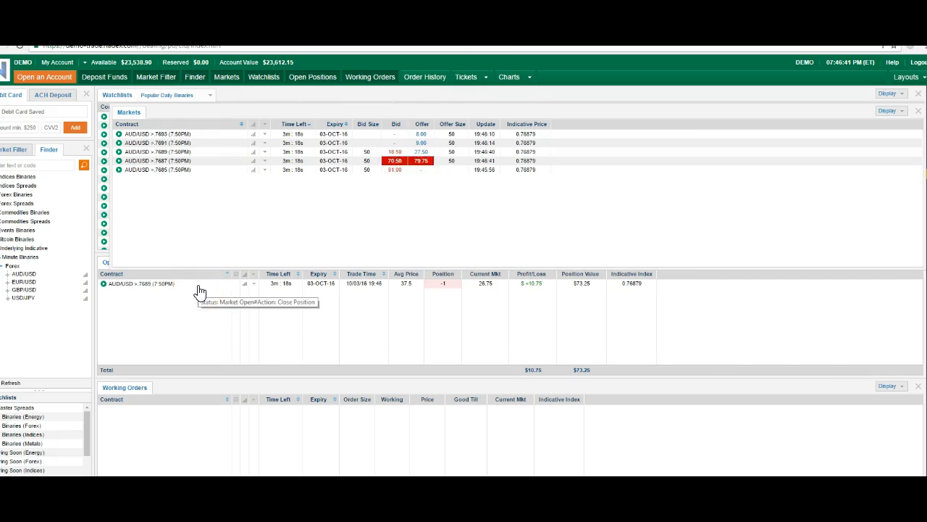
Close the open AUD/USD position at a profit and dismiss the Order Received confirmation.
{"action": "left_click", "coordinate": [198, 283]}
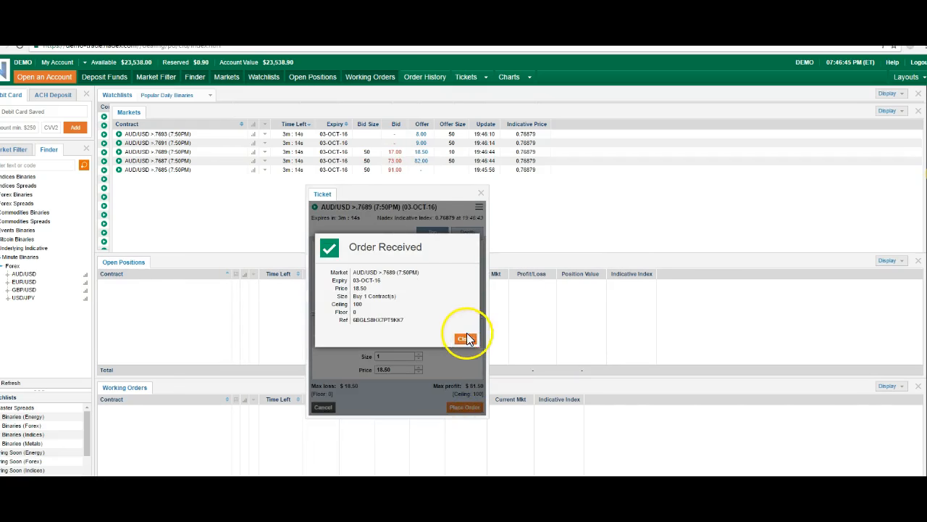
{"action": "left_click", "coordinate": [464, 339]}
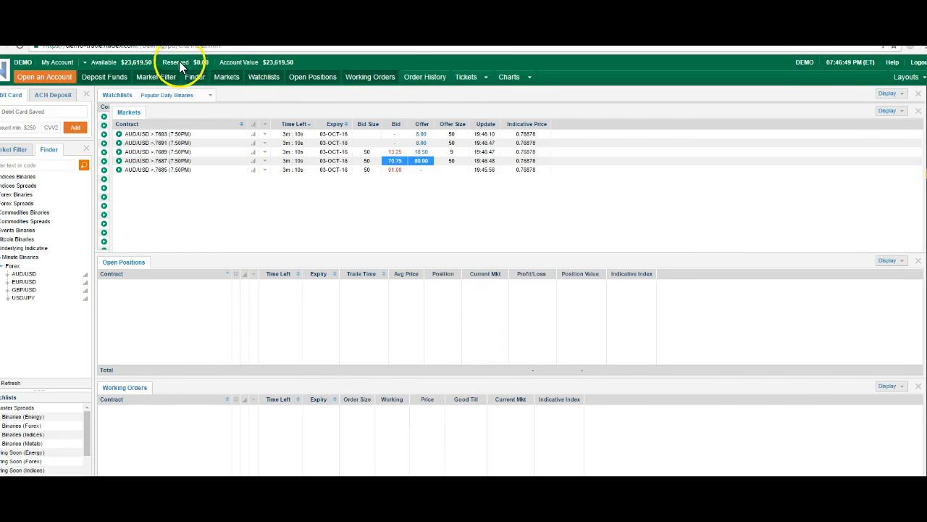
{"action": "mouse_move", "coordinate": [629, 119]}
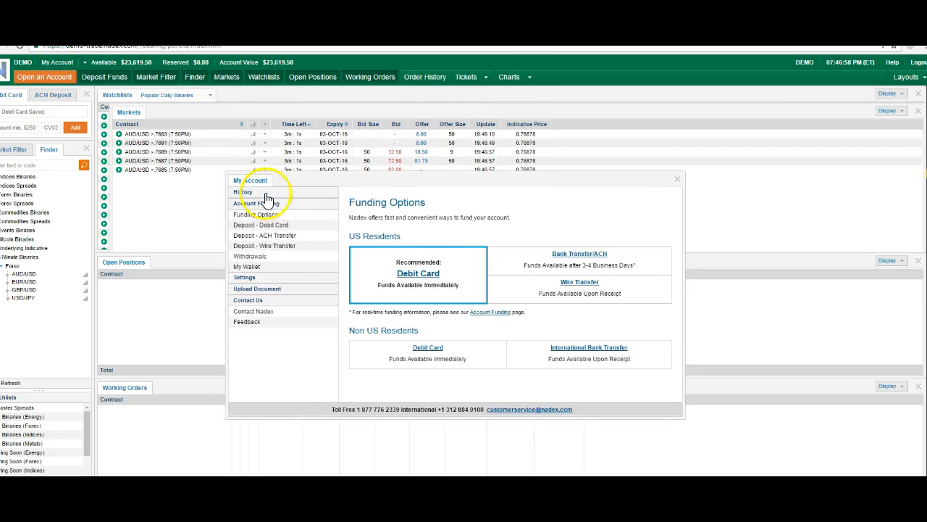
List the account's transactions from the last 24 hours in History.
{"action": "left_click", "coordinate": [243, 191]}
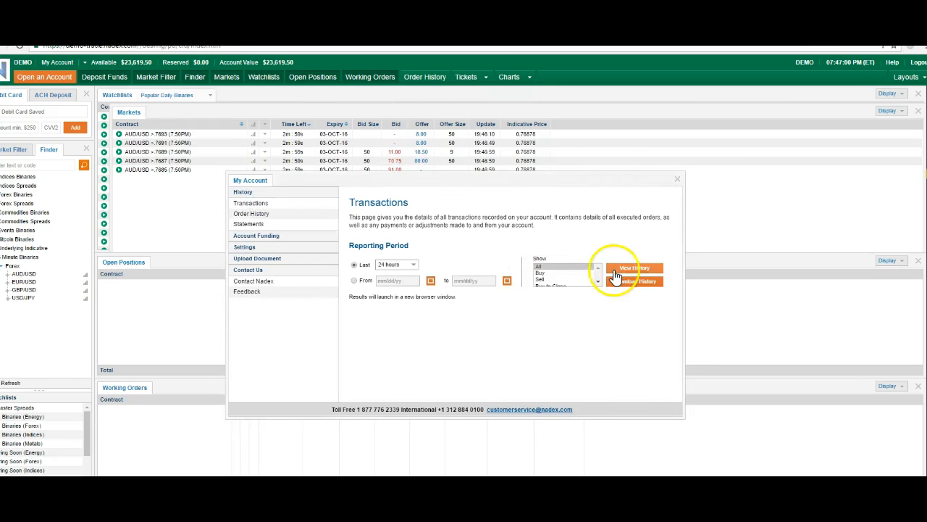
{"action": "left_click", "coordinate": [634, 267]}
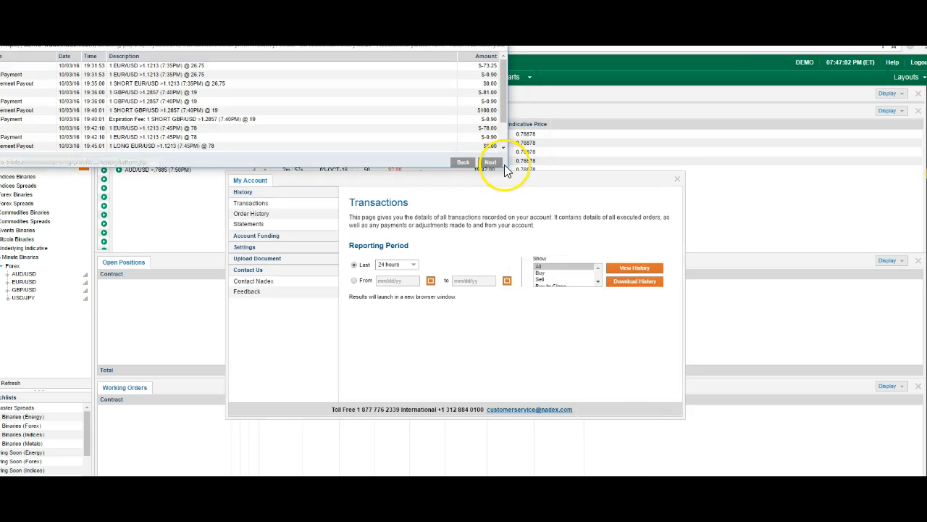
Close the transactions popup and the My Account window to return to trading.
{"action": "left_click", "coordinate": [490, 162]}
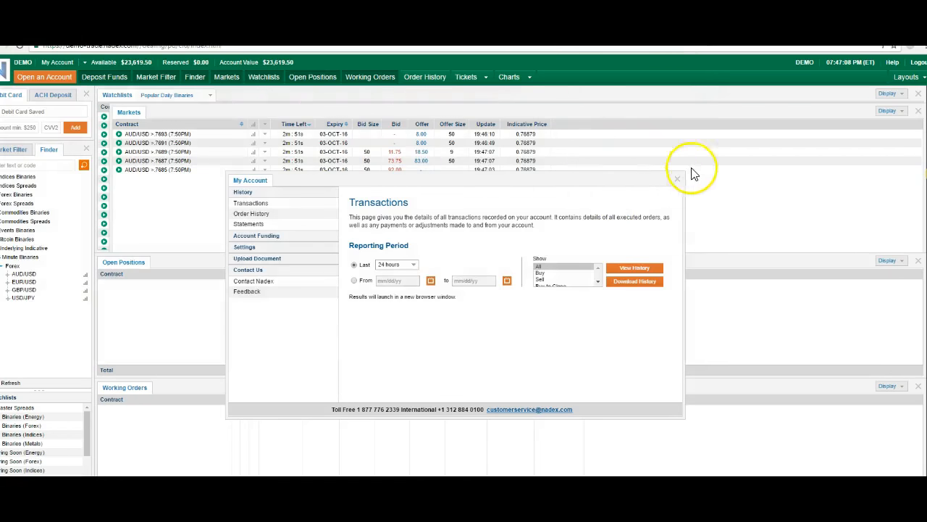
{"action": "left_click", "coordinate": [677, 180]}
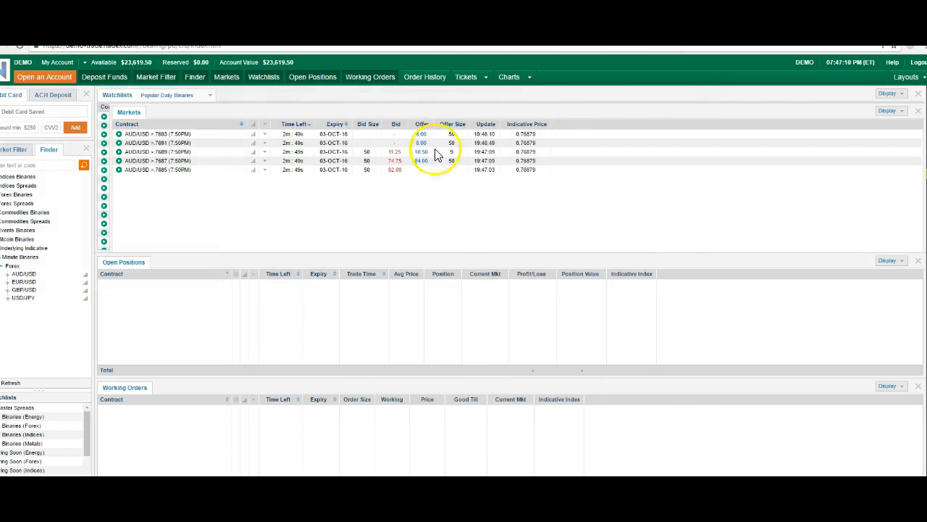